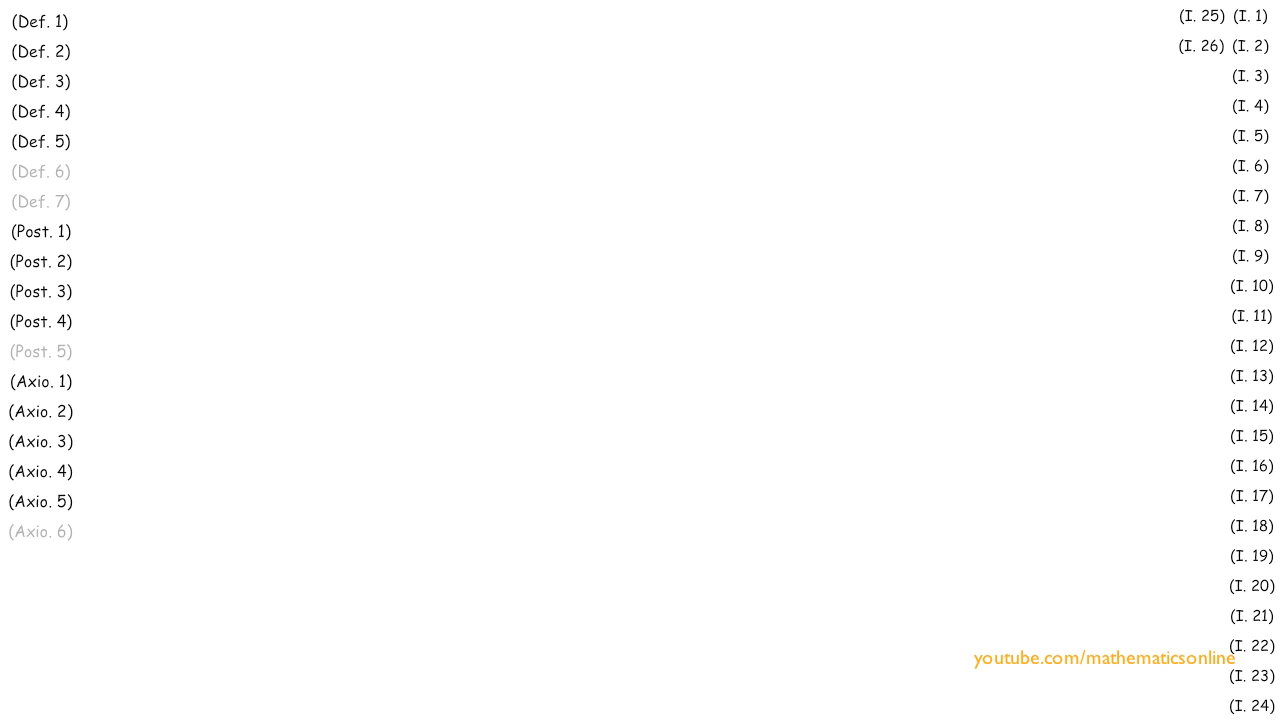
click(40, 352)
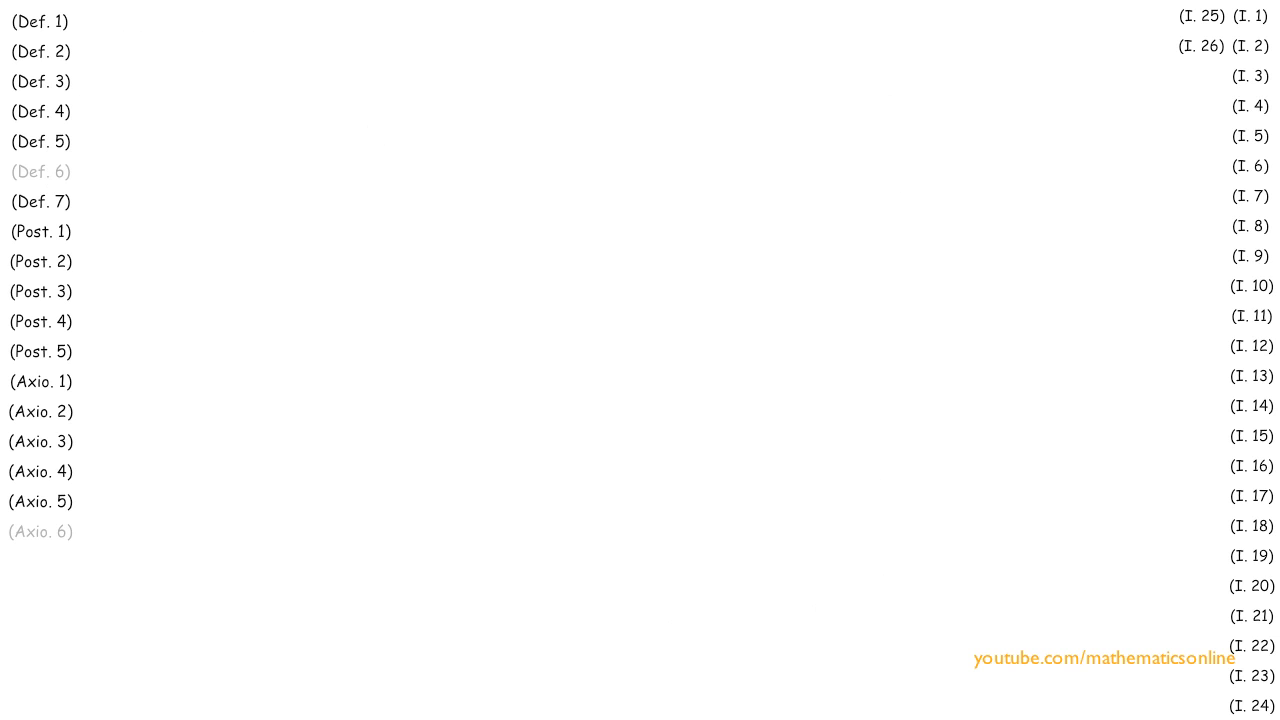
click(42, 172)
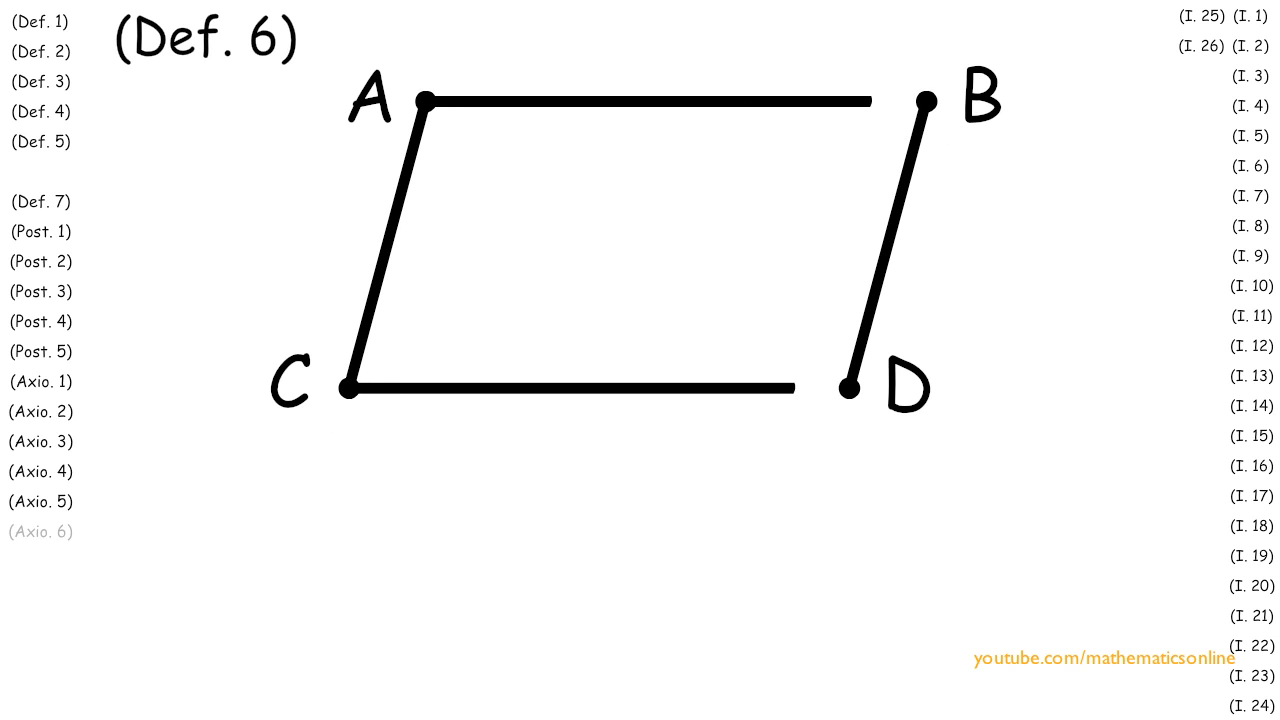